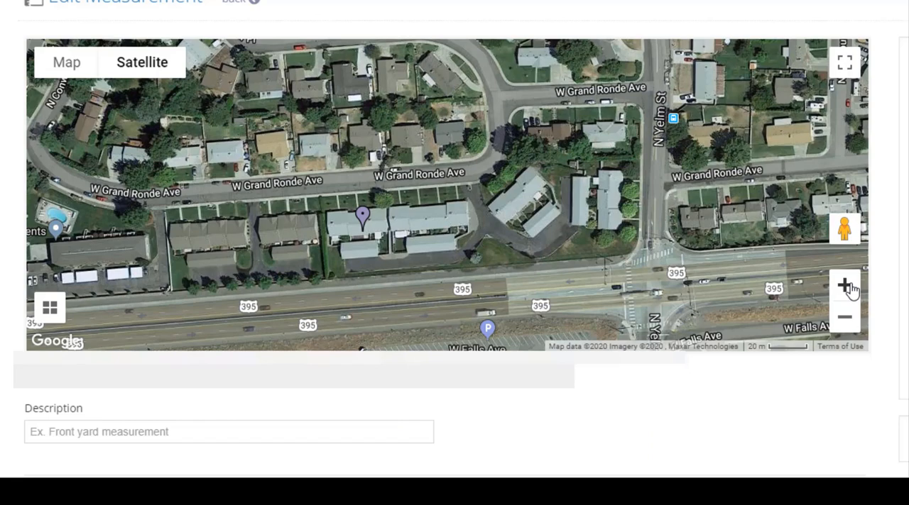
Step: Zoom the satellite map in on the townhouse complex along W Grand Ronde Ave
click(844, 285)
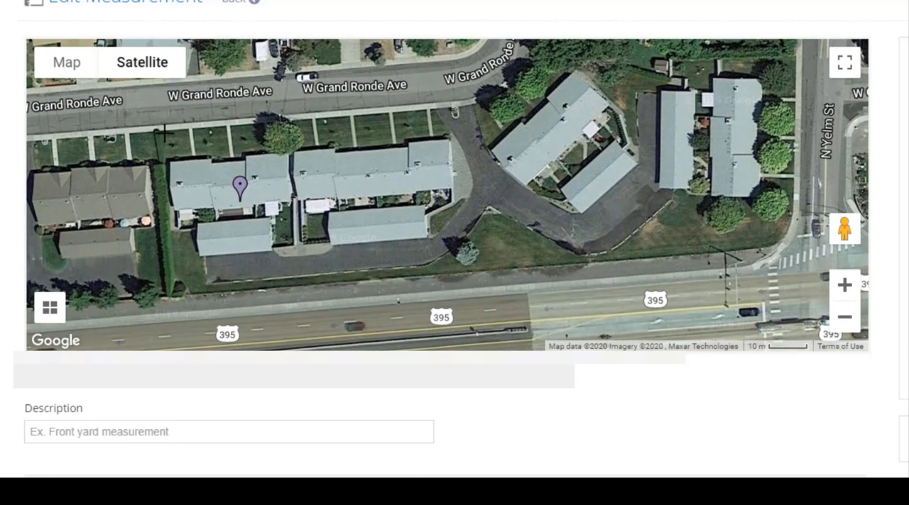
Step: Mark the property corners as a red polygon and save it as 'property' (82,888.84 sq ft)
click(159, 117)
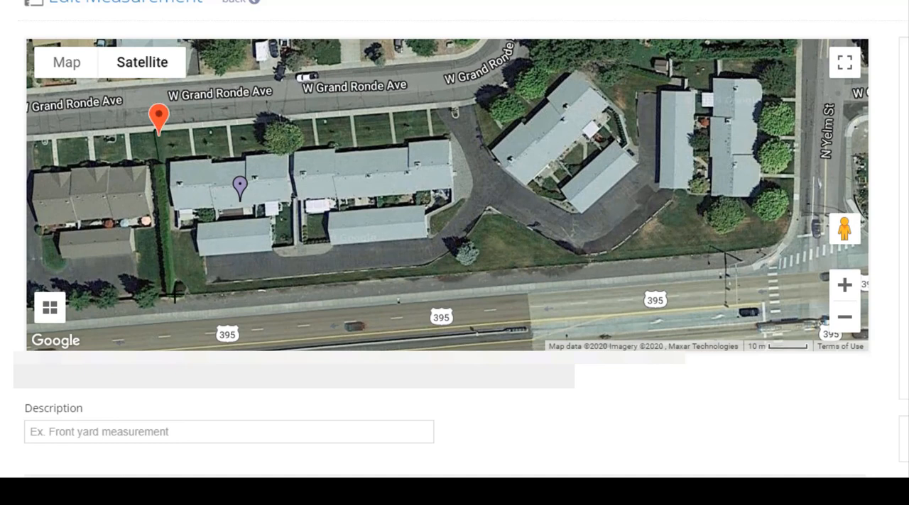
click(172, 283)
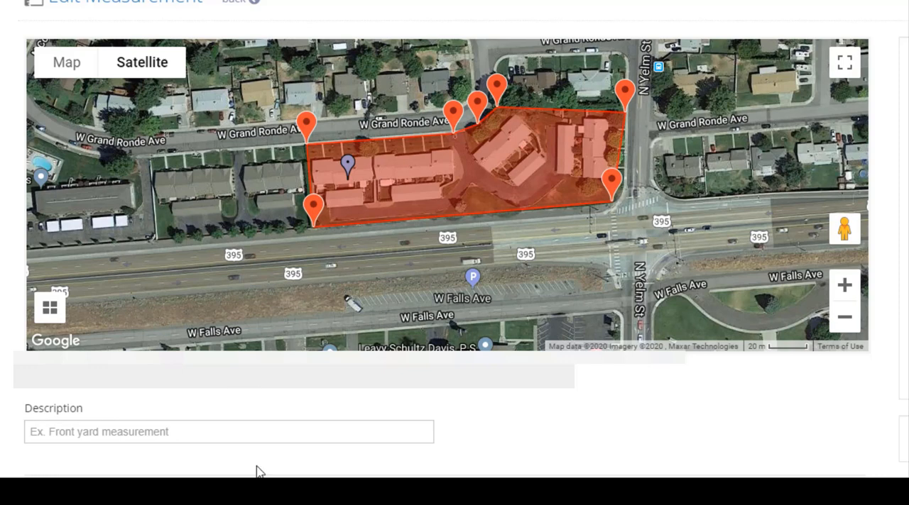
click(229, 432)
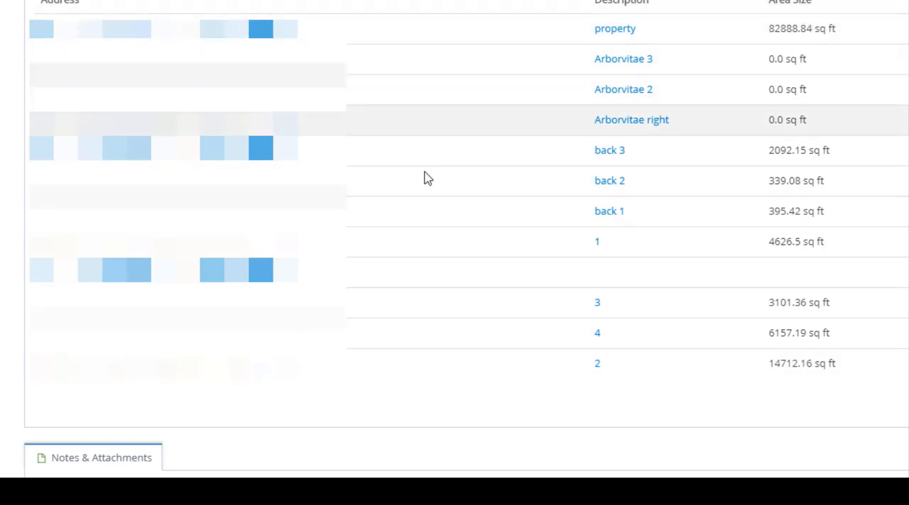
mouse_move(737, 144)
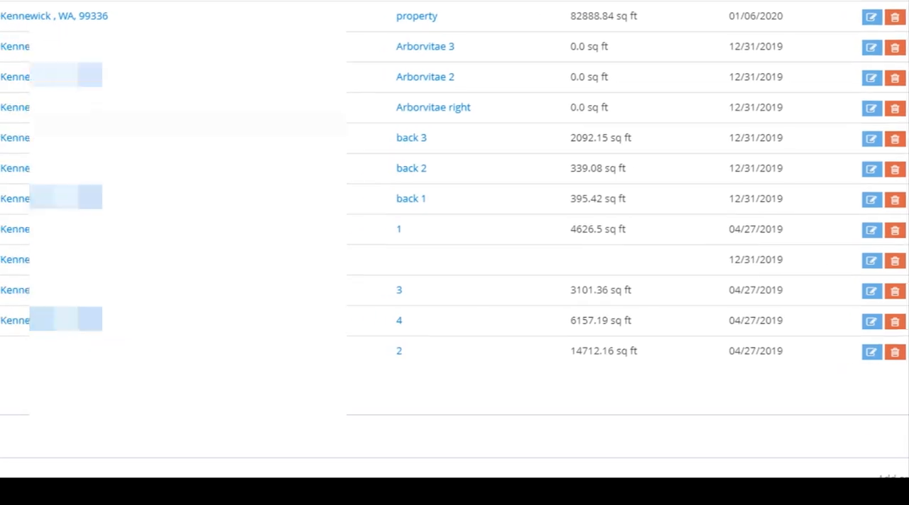
mouse_move(428, 76)
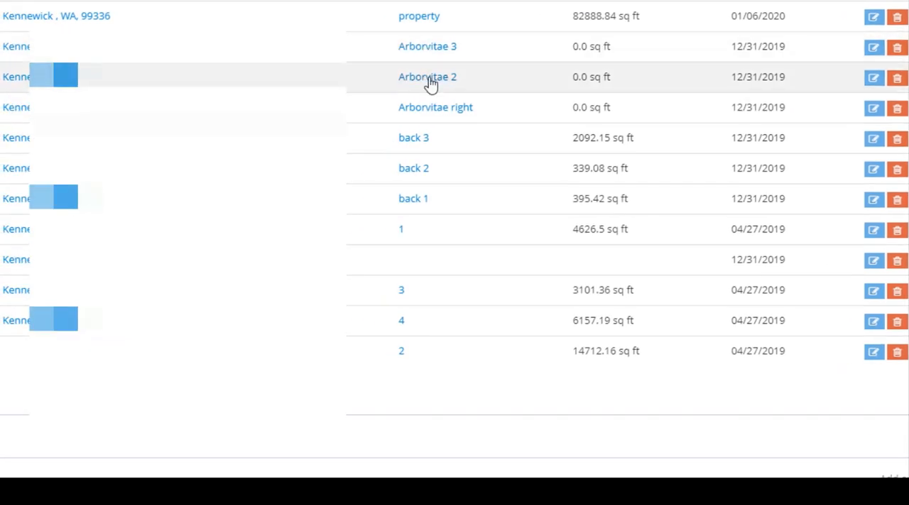
Step: Check the measurements list and open measurement '4' (6,157.19 sq ft strip)
click(427, 76)
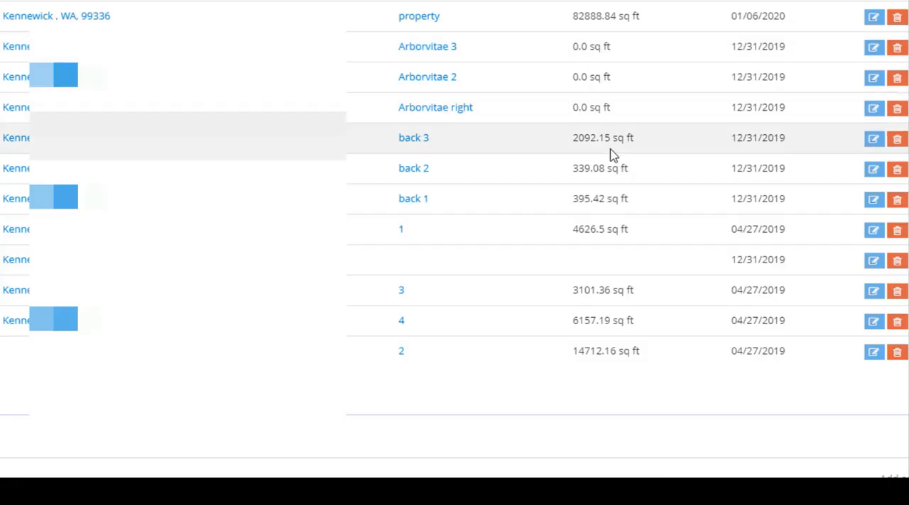
mouse_move(622, 74)
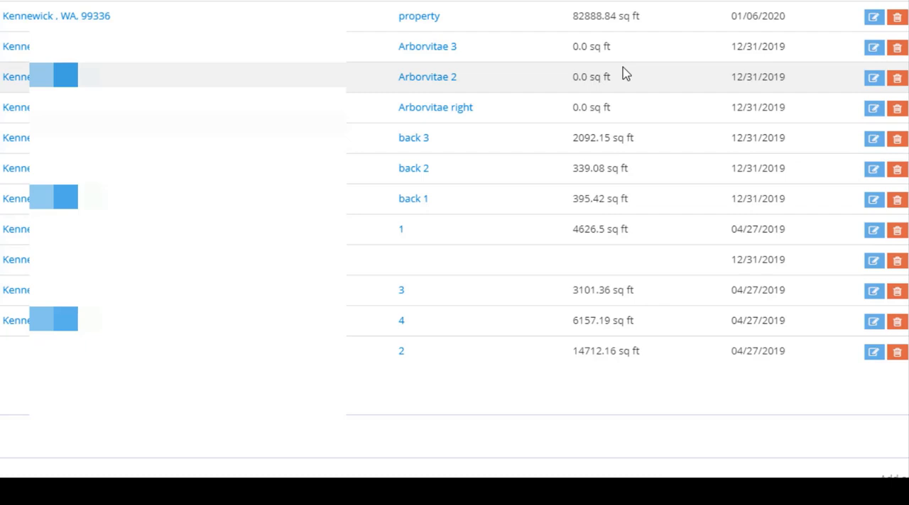
mouse_move(457, 107)
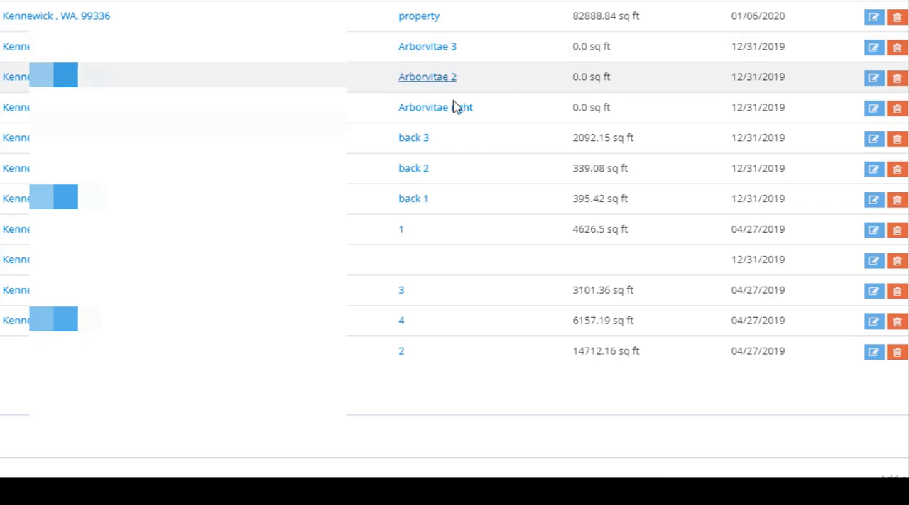
mouse_move(488, 96)
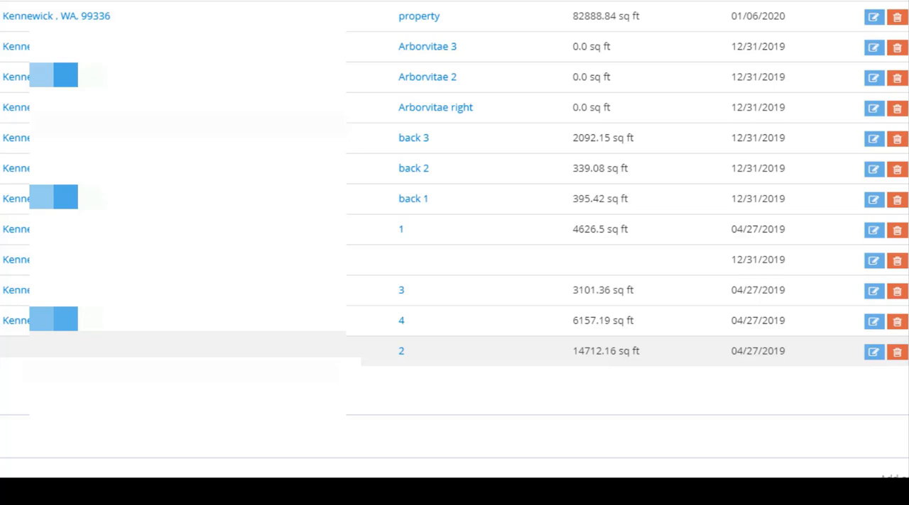
click(401, 351)
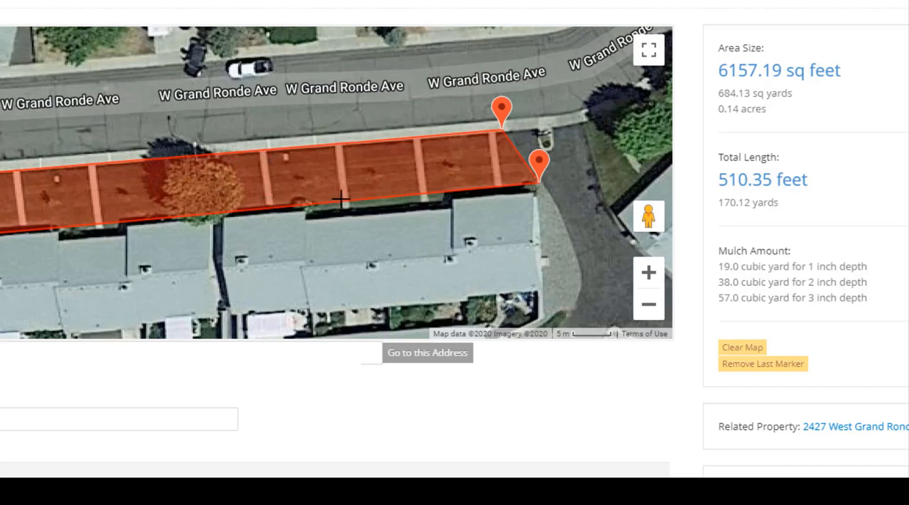
mouse_move(502, 180)
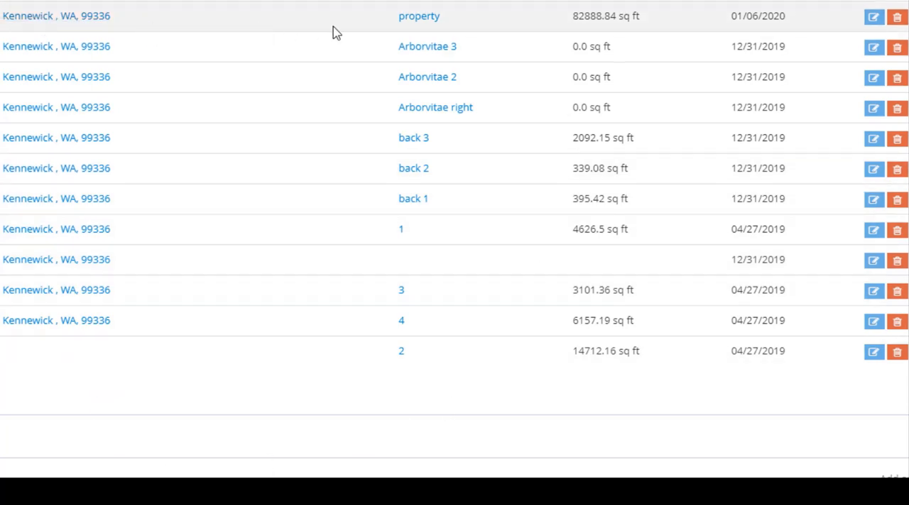
Step: Open the 'property' measurement to view the complex outline on the map
click(418, 16)
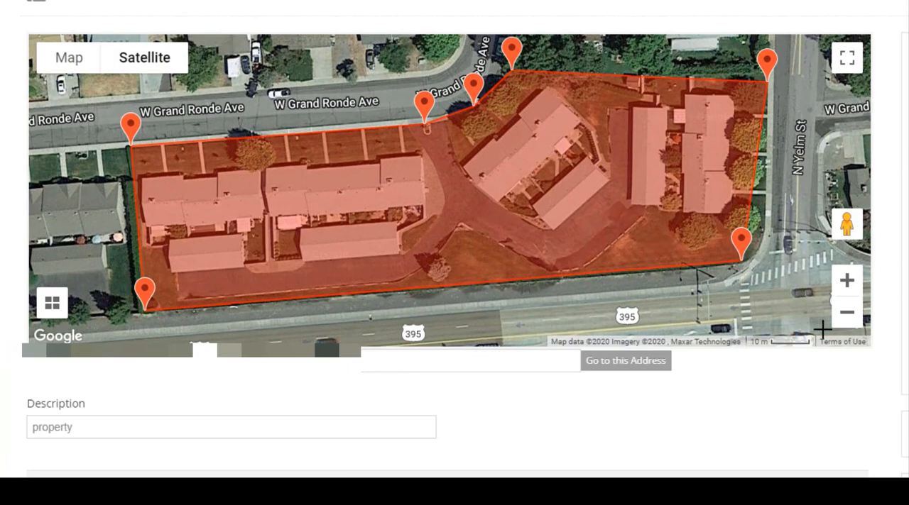
click(846, 312)
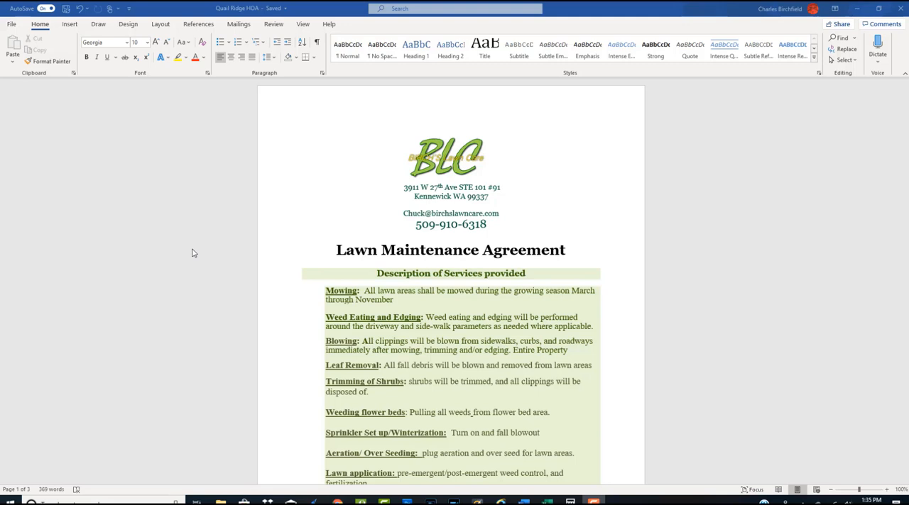
mouse_move(694, 280)
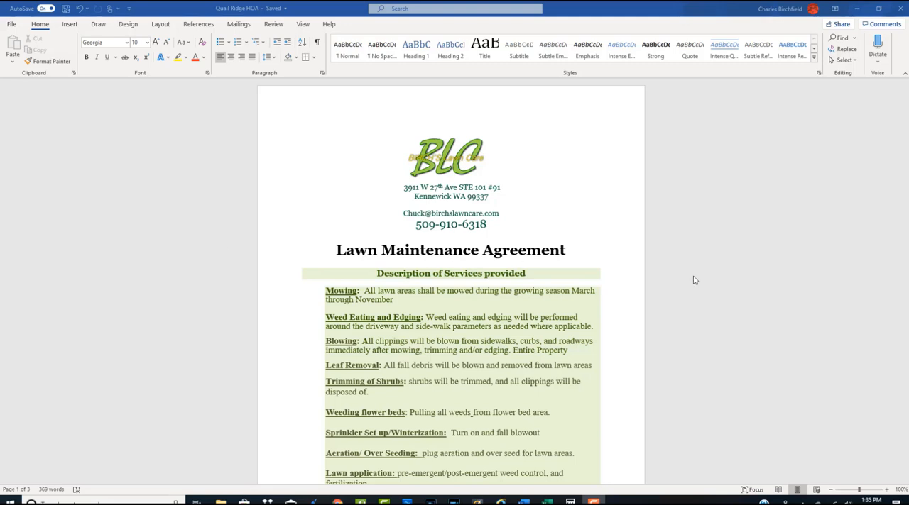
mouse_move(774, 217)
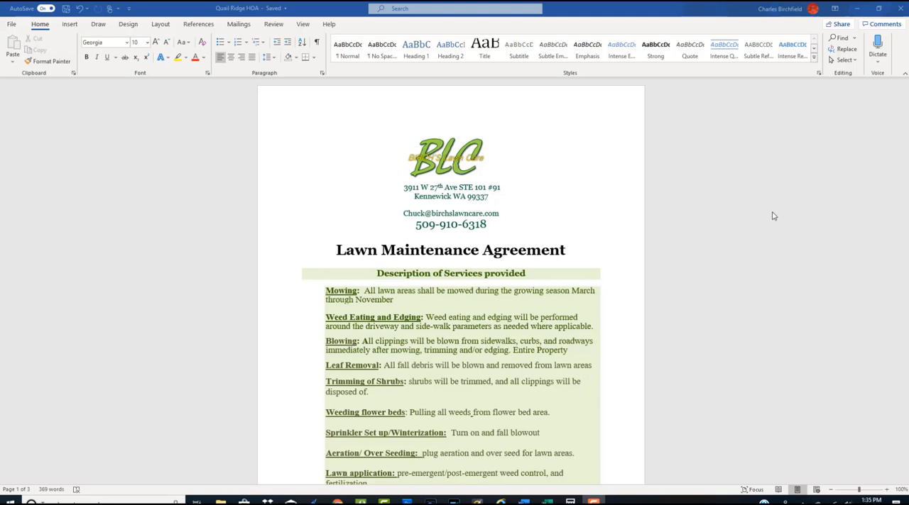
mouse_move(776, 199)
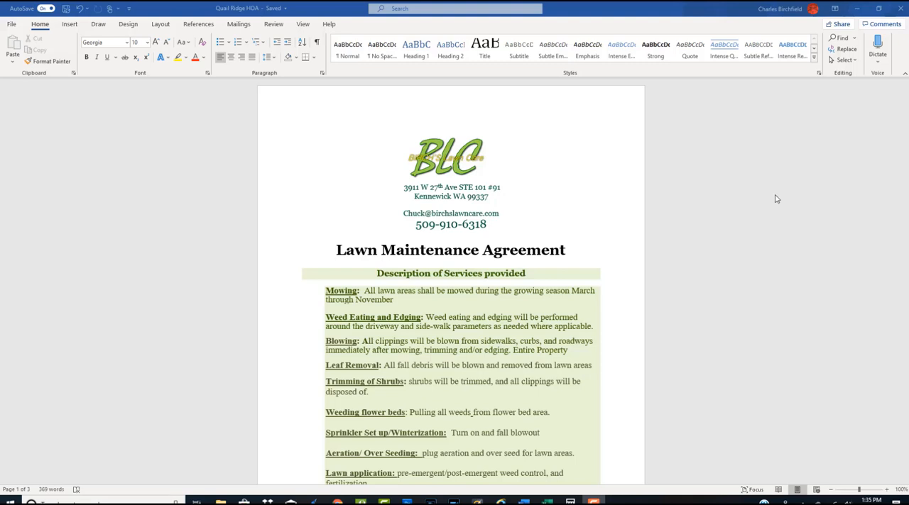
mouse_move(761, 197)
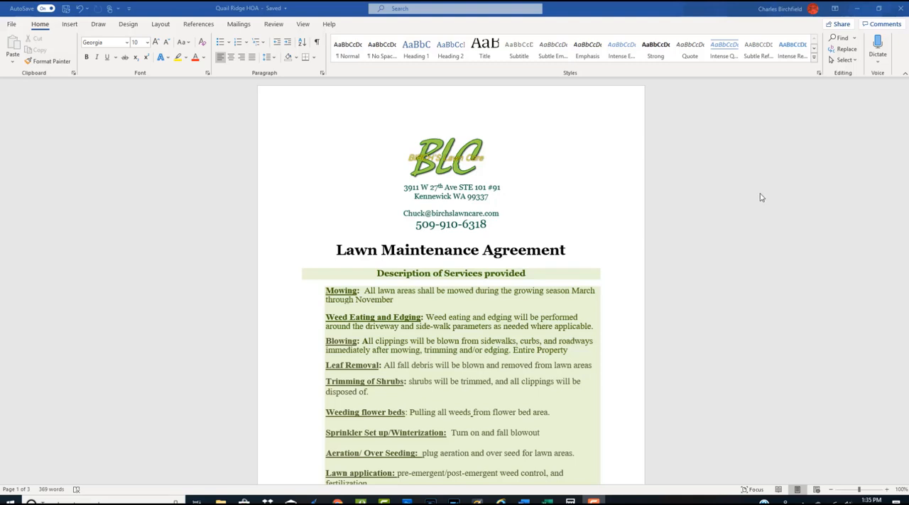
mouse_move(751, 221)
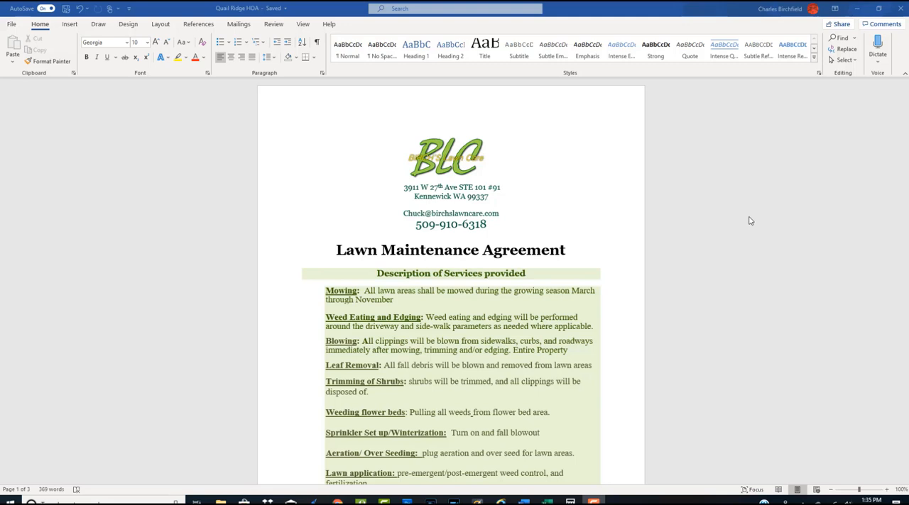
mouse_move(761, 173)
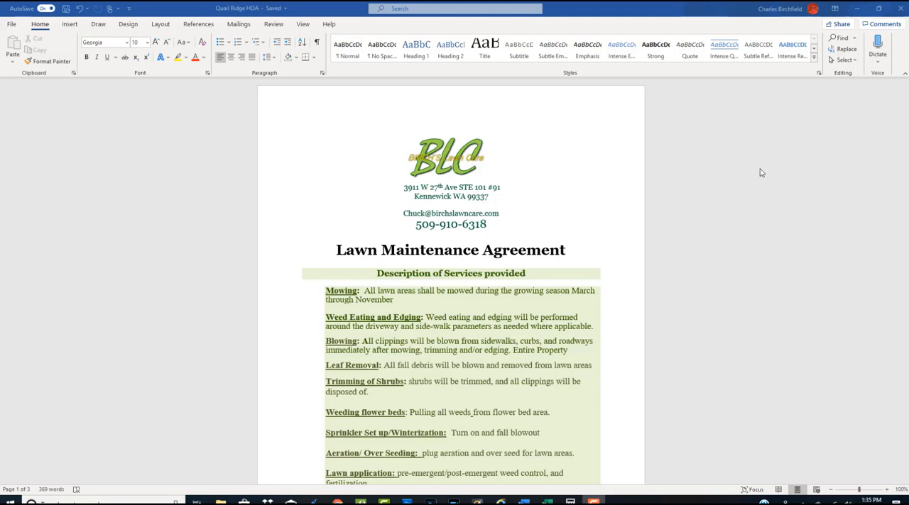
Step: Scroll the Quail Ridge HOA agreement to its services list, mowing through aeration
scroll(down, 3)
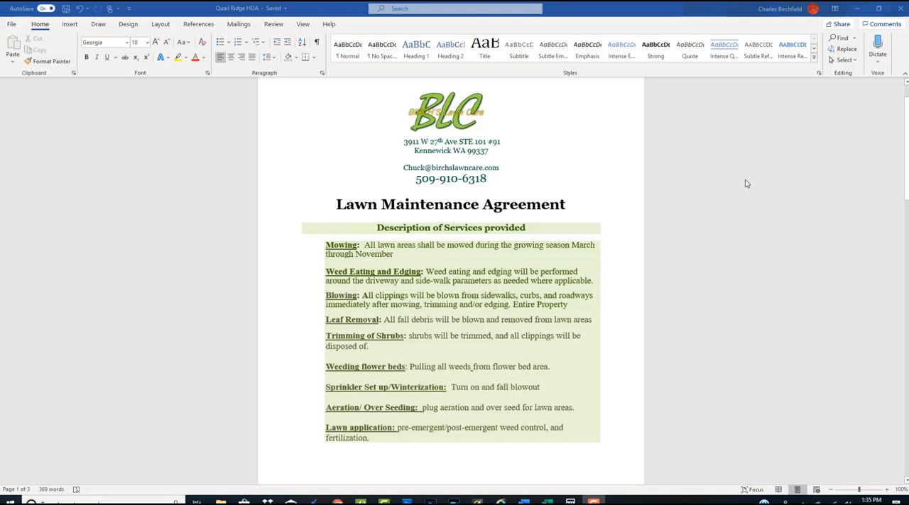
mouse_move(736, 211)
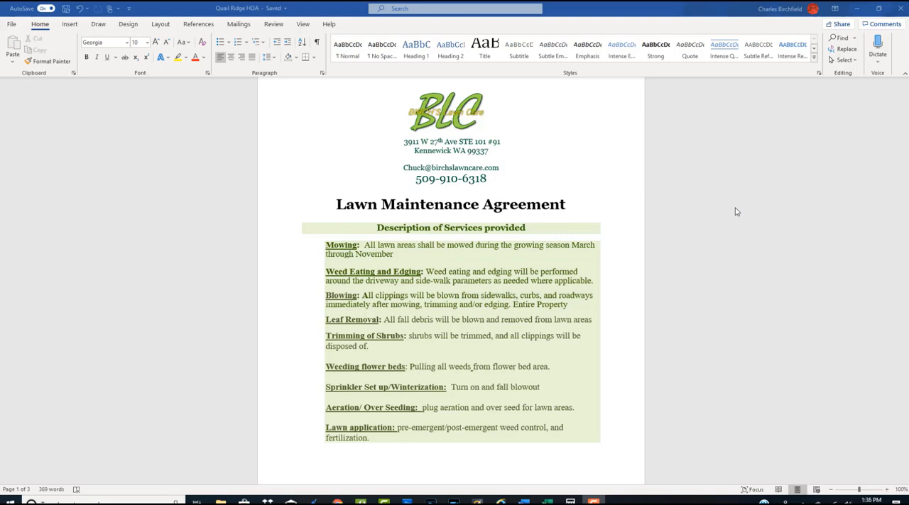
scroll(down, 3)
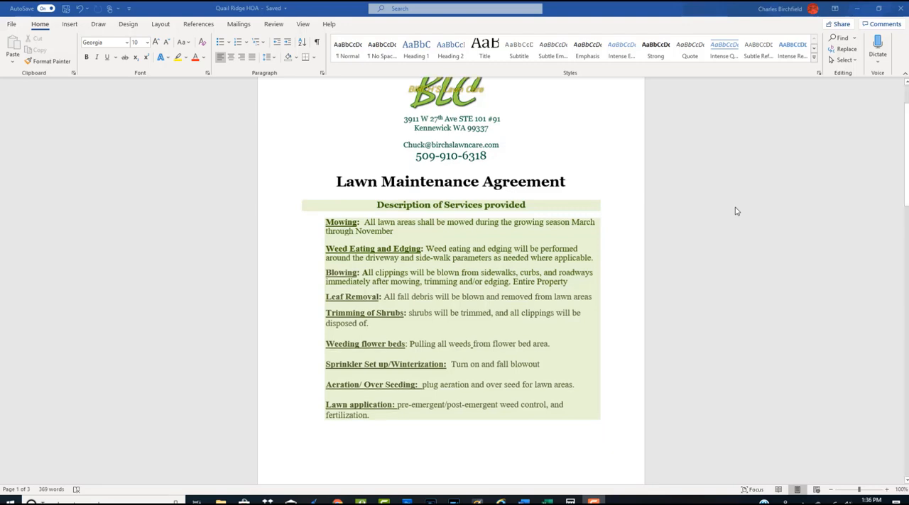
Step: Scroll past the monthly schedule and payment terms to the service and billing addresses
scroll(down, 3)
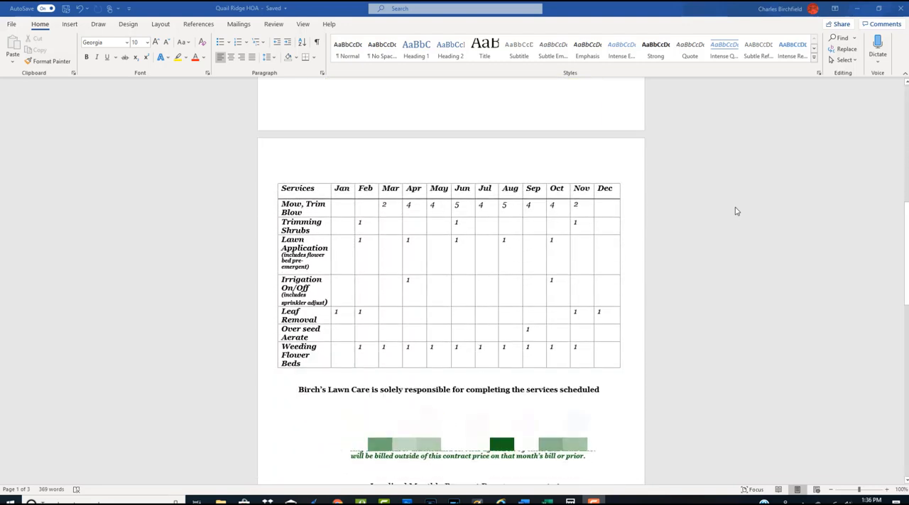
scroll(down, 3)
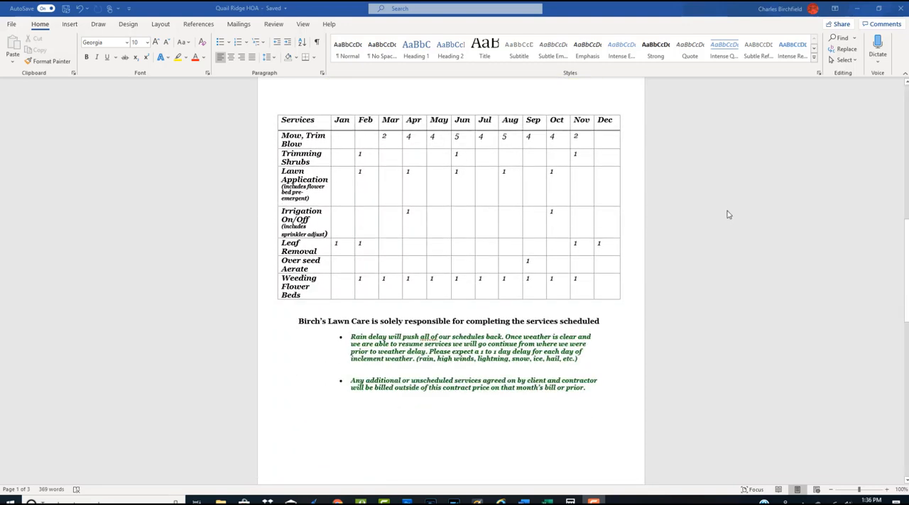
mouse_move(744, 205)
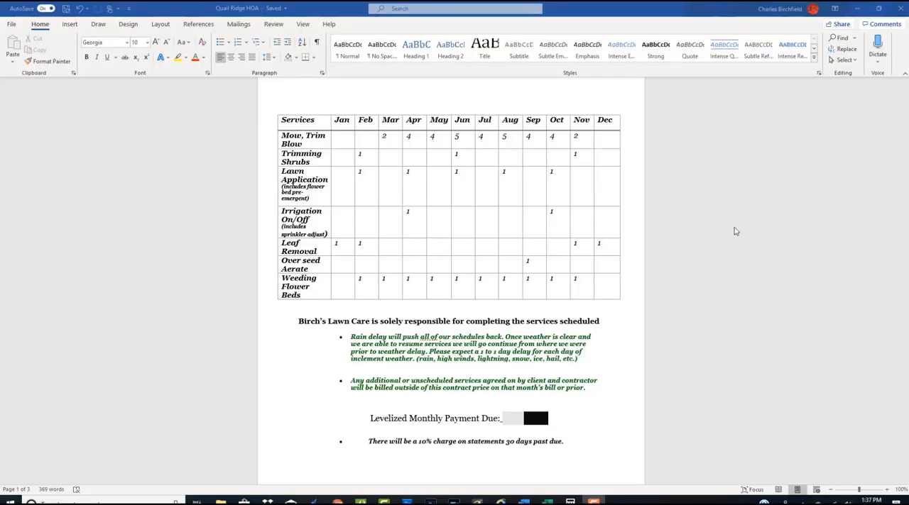
scroll(down, 3)
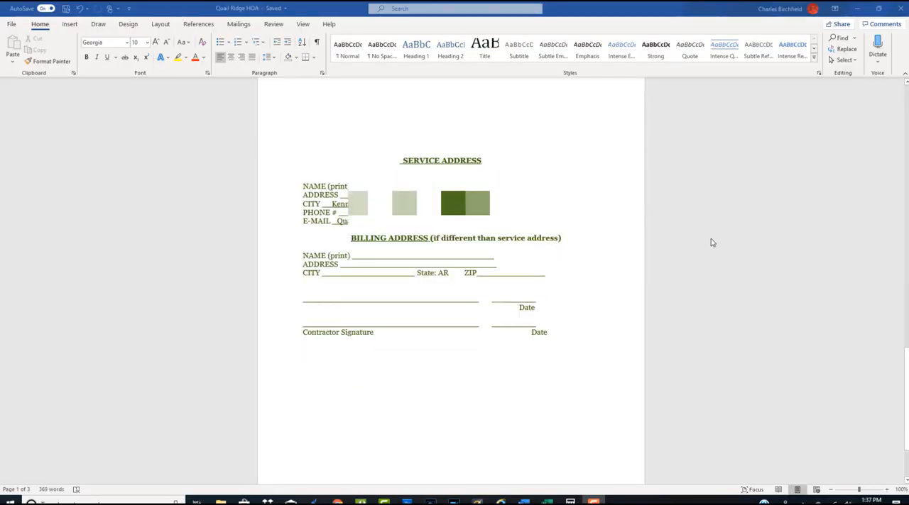